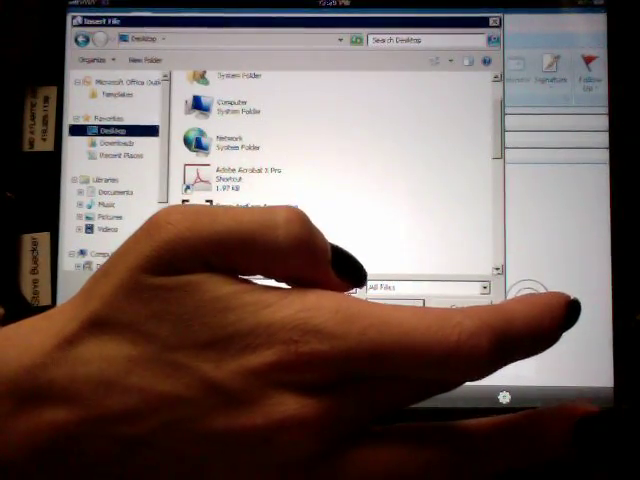
Select the 'Daily report Inc 12.20.11' Excel worksheet in the Desktop file list
scroll("down", 3)
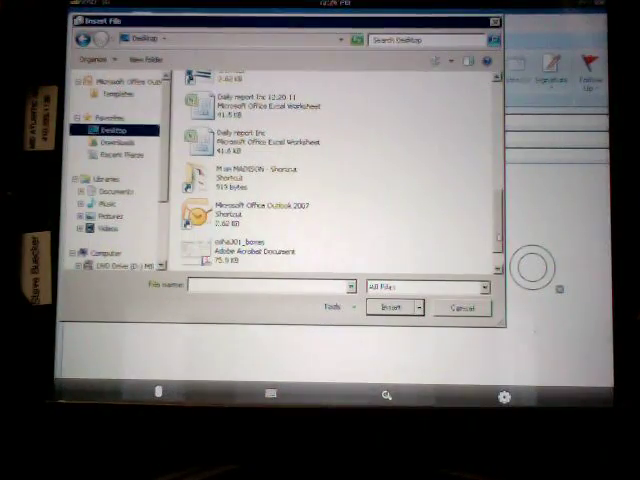
left_click(265, 95)
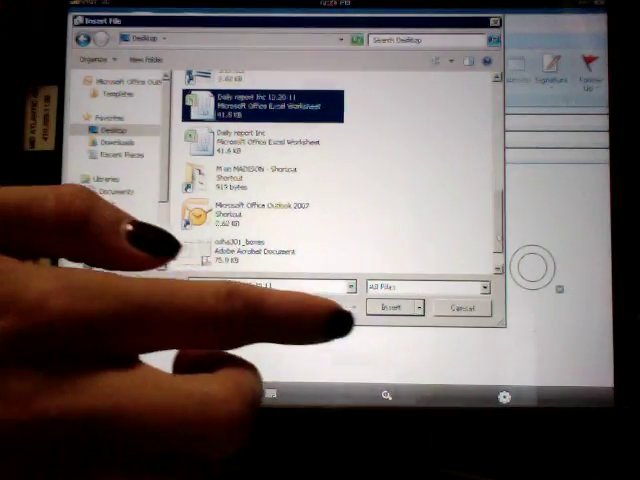